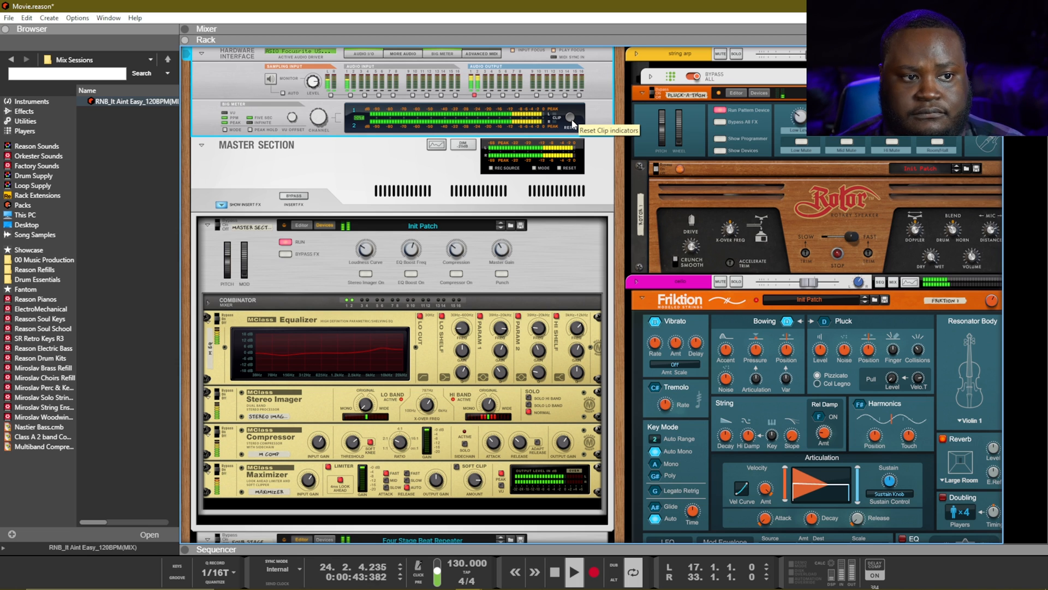
# Step: Clear the output meter's clip warnings and set the Maximizer limiter to fast attack
pyautogui.click(574, 571)
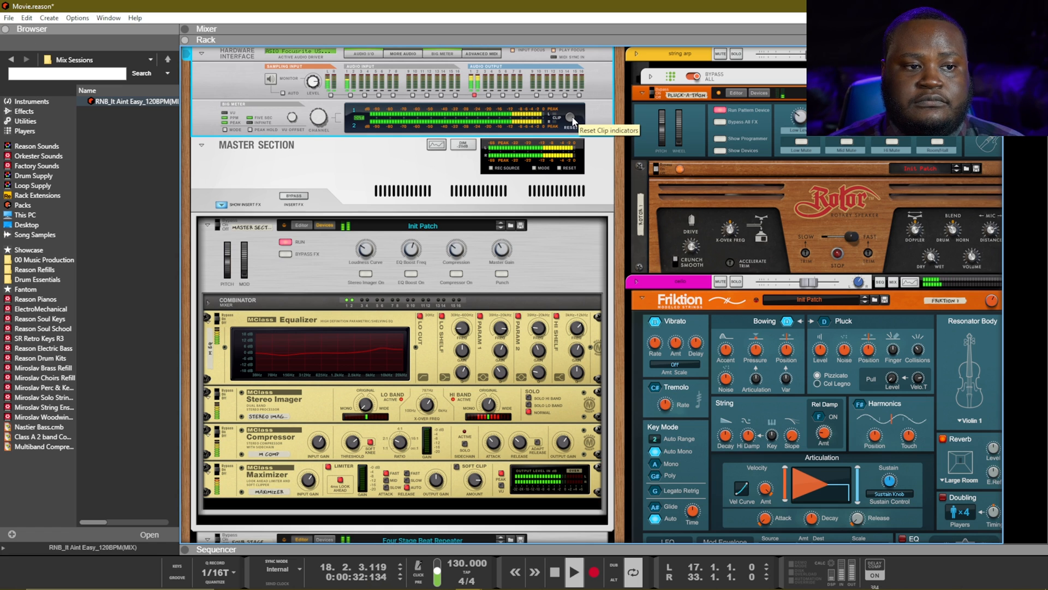
pyautogui.click(554, 572)
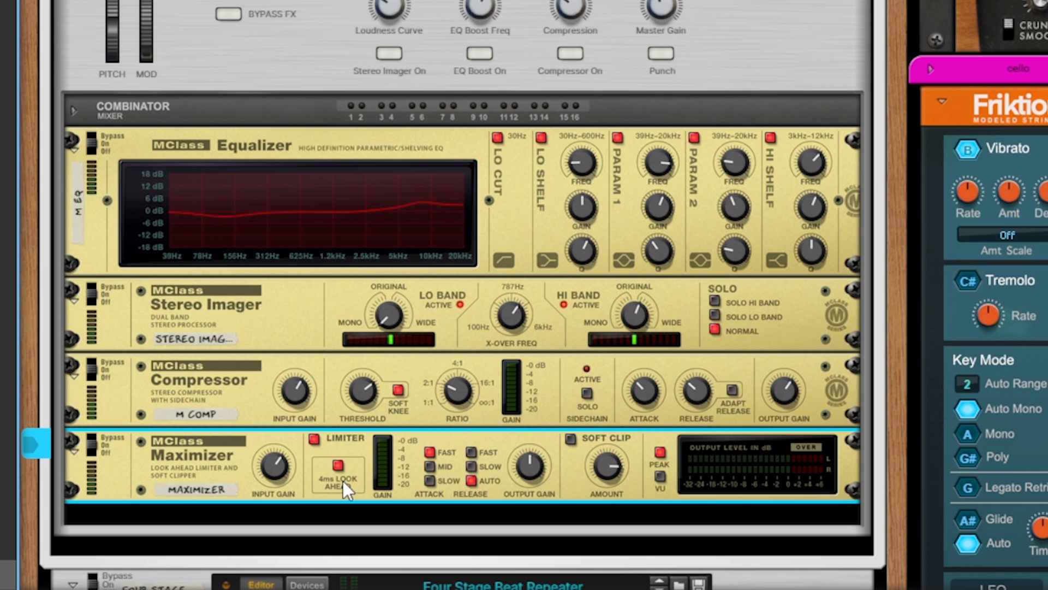
pyautogui.moveTo(347, 472)
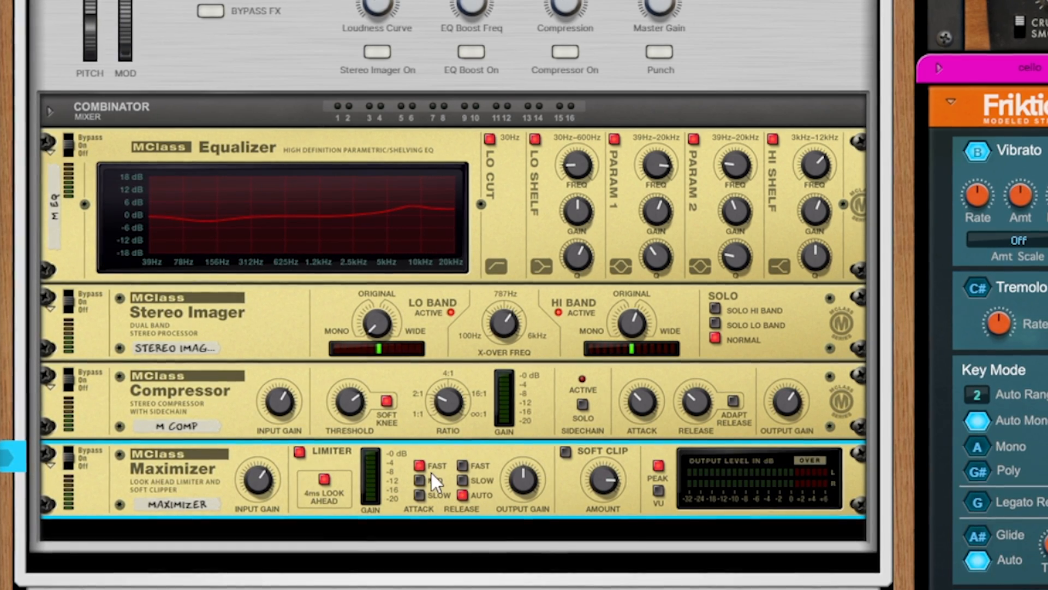
pyautogui.click(420, 482)
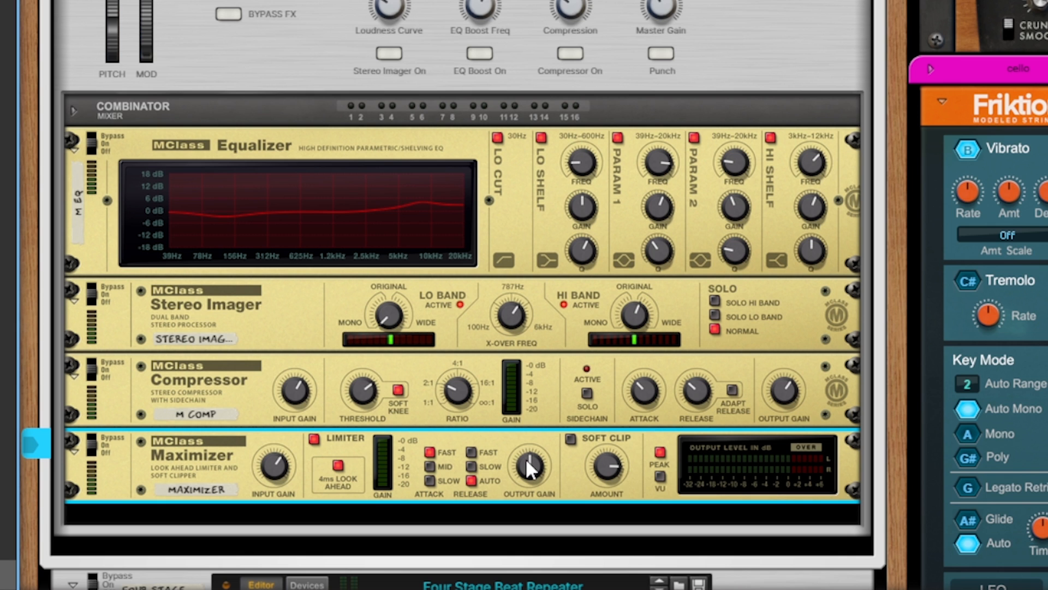
pyautogui.moveTo(604, 466)
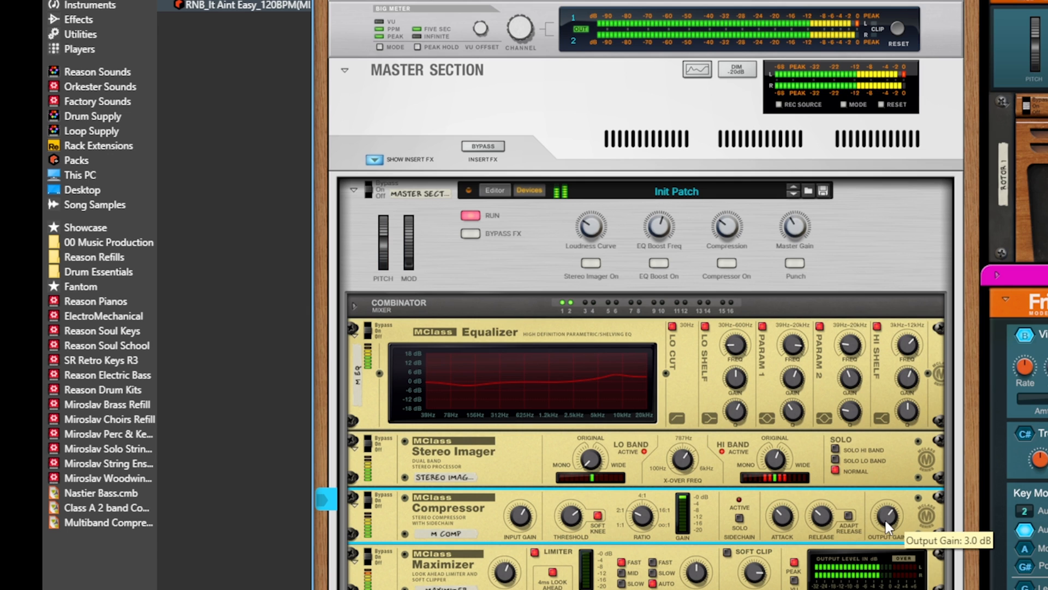
# Step: Raise the MClass Compressor's output gain from 3.0 dB to about 8.6 dB
pyautogui.moveTo(888, 518); pyautogui.dragTo(892, 505)
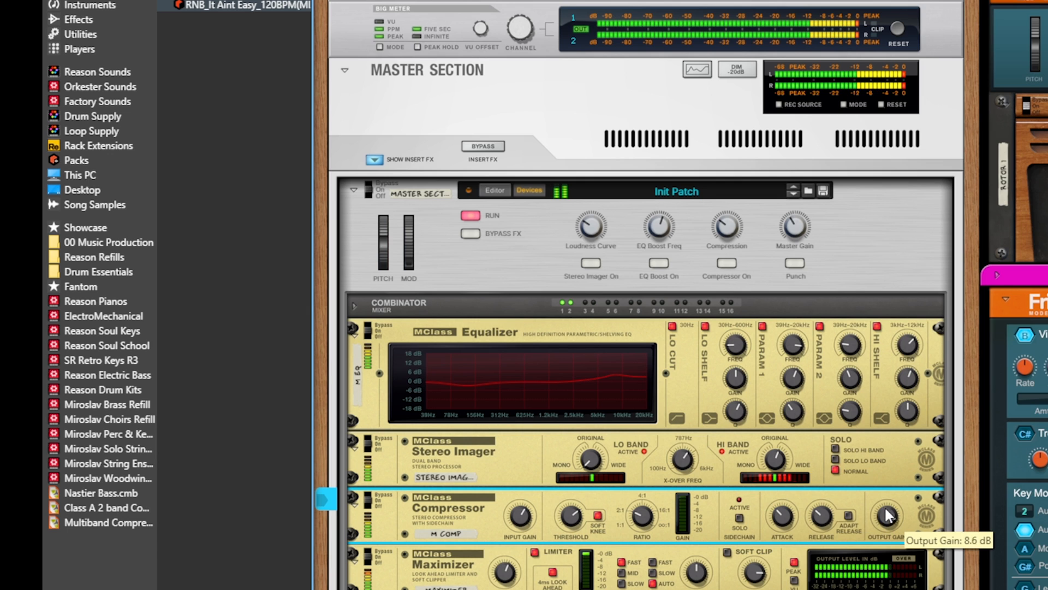
pyautogui.moveTo(886, 517); pyautogui.dragTo(887, 510)
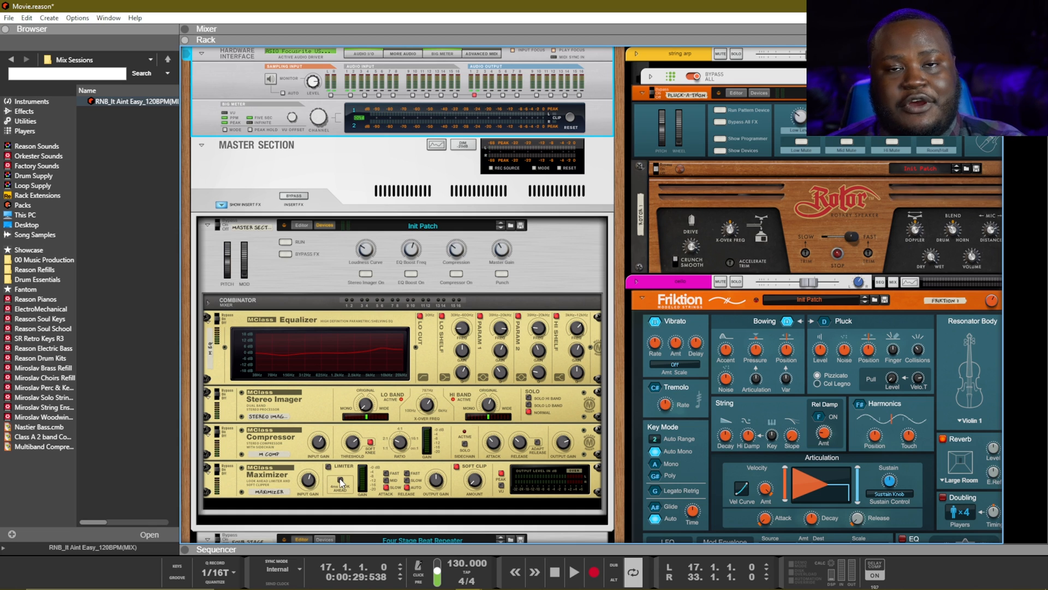
pyautogui.moveTo(378, 500)
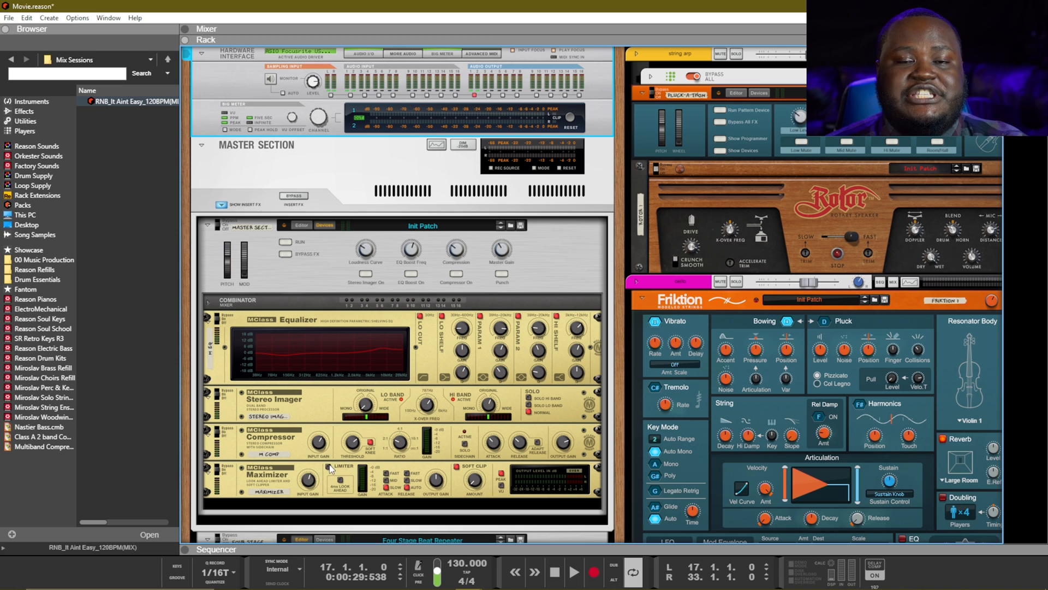
pyautogui.moveTo(341, 481)
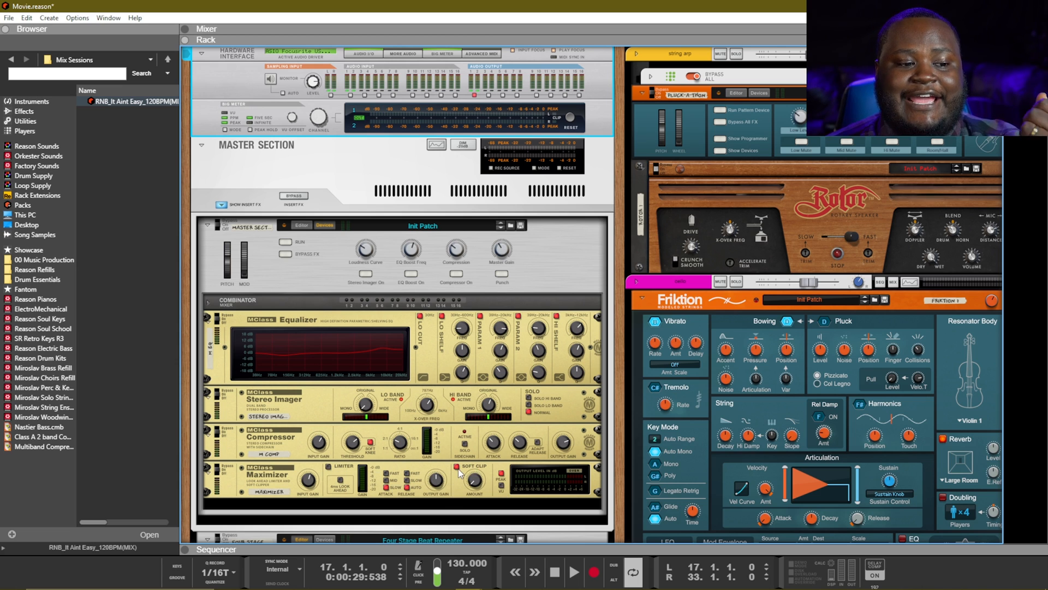
pyautogui.moveTo(473, 480)
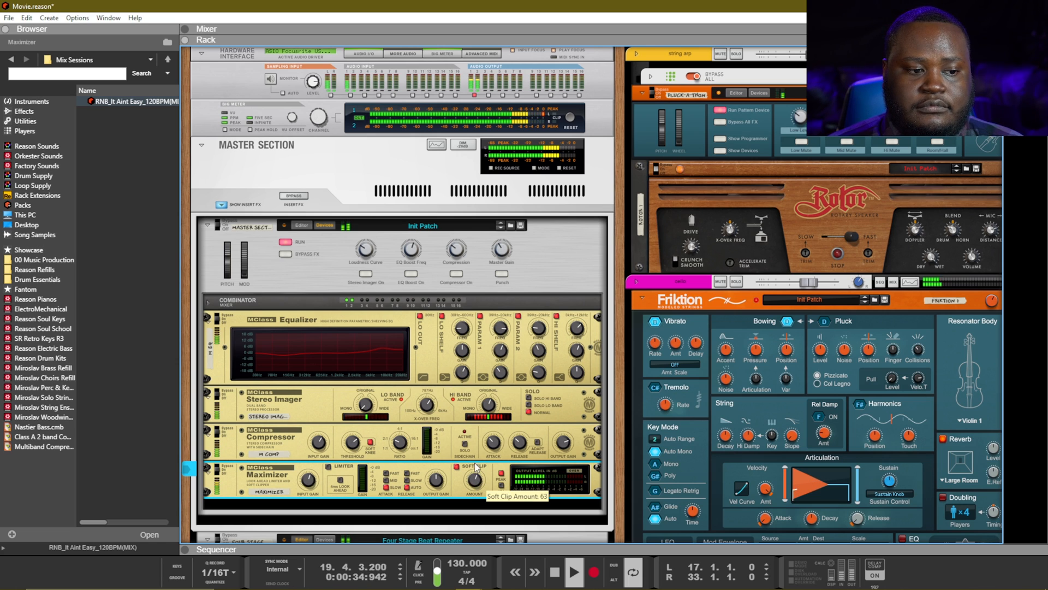
# Step: Raise the Maximizer's soft clip amount to 63 during playback
pyautogui.moveTo(473, 481); pyautogui.dragTo(476, 441)
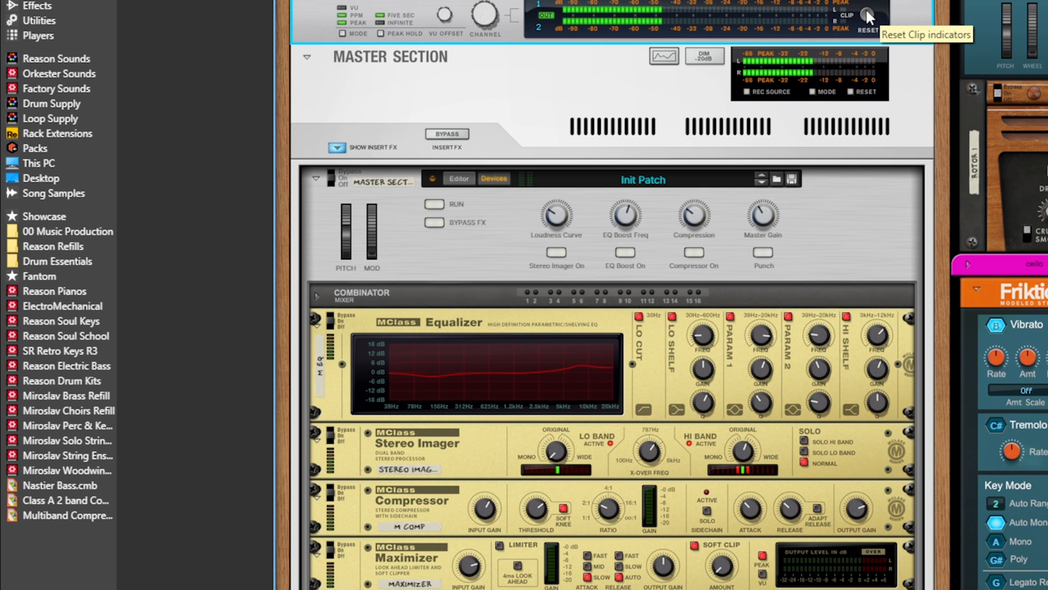
# Step: Clear the clip indicators and push the Maximizer input gain to about 1.5 dB without clipping
pyautogui.click(434, 204)
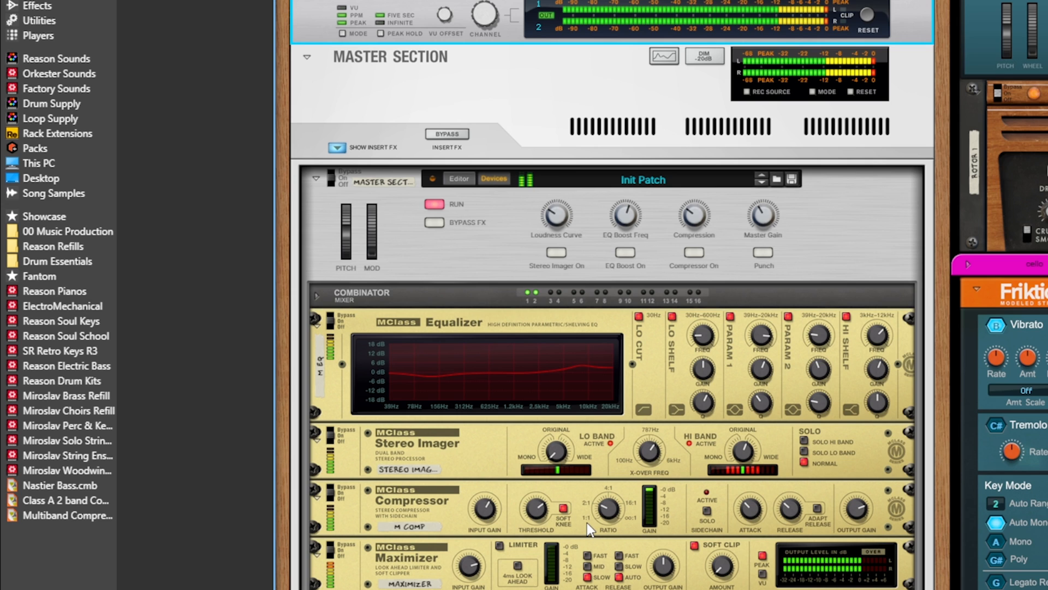
pyautogui.moveTo(695, 560)
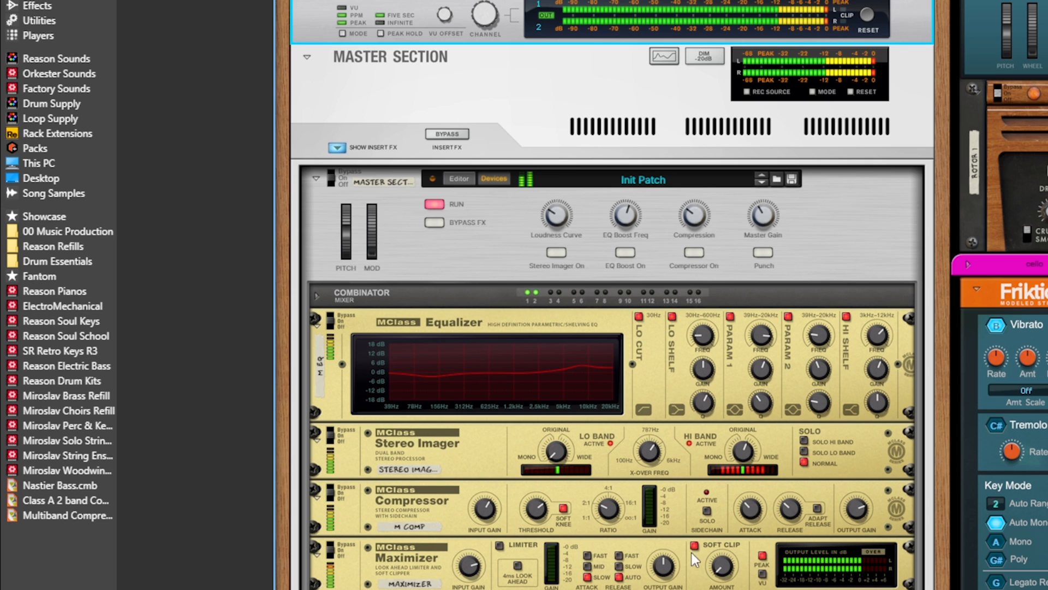
pyautogui.moveTo(722, 573)
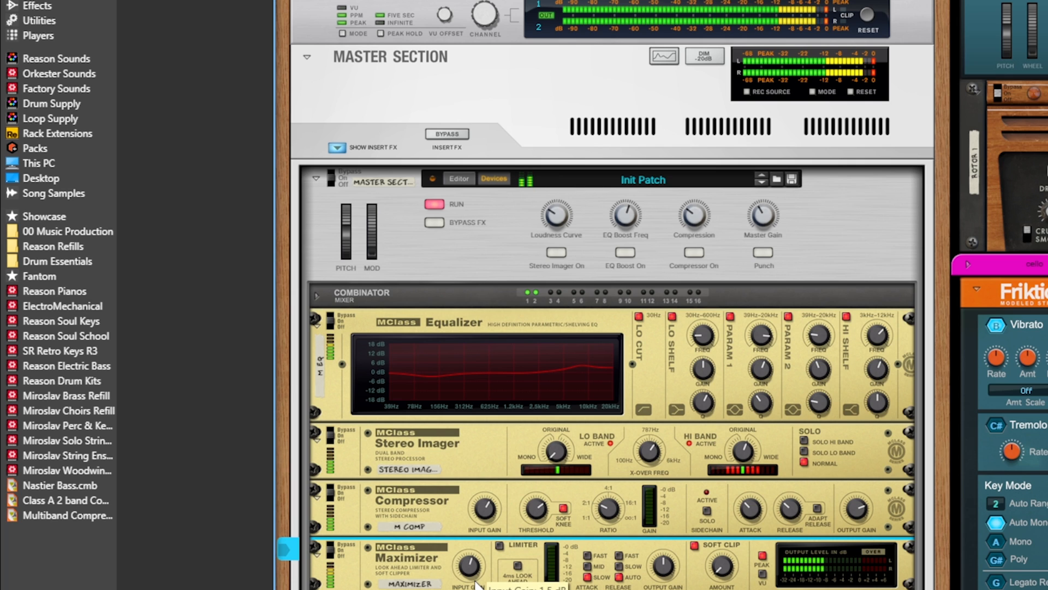
pyautogui.click(434, 204)
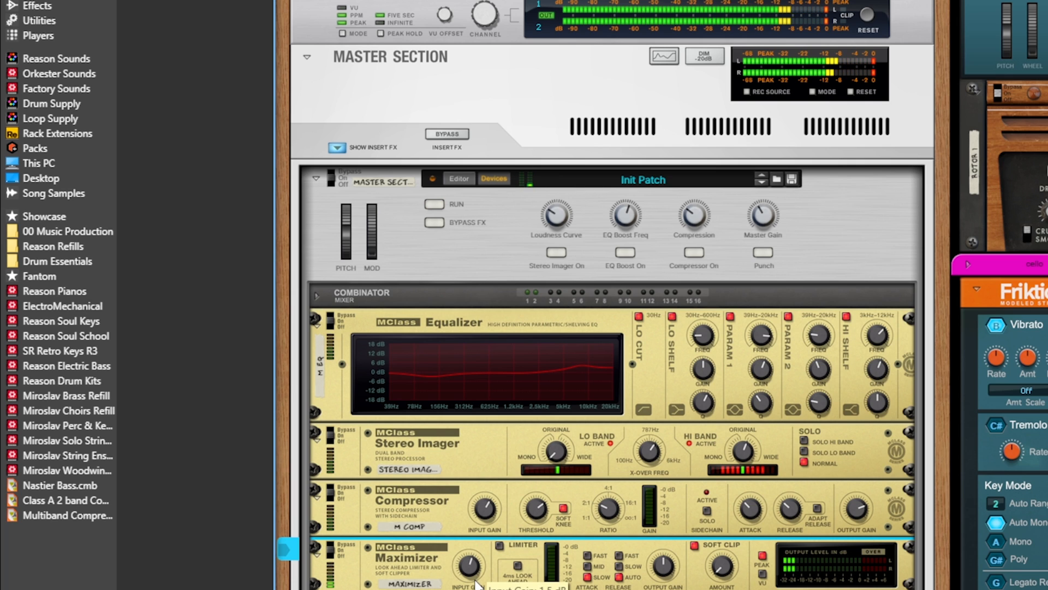